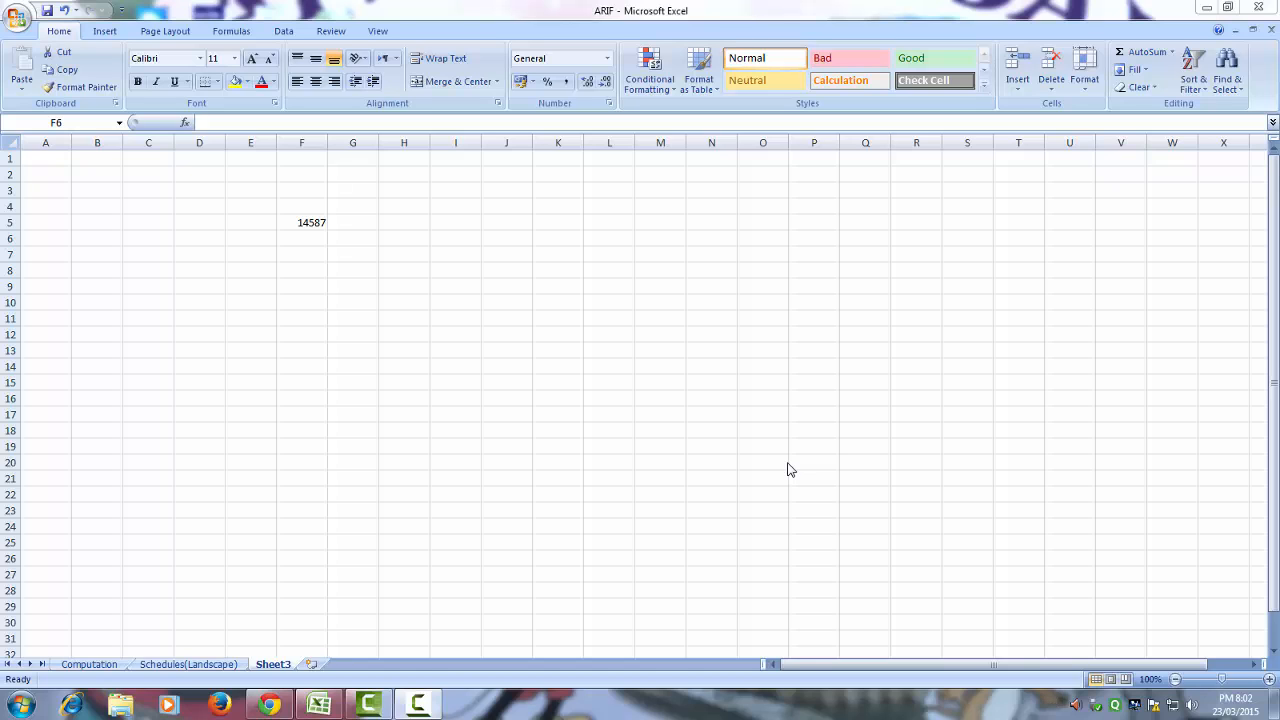
Step: Select the cell below 14587, check the num2text folder for the add-in file, and return to Excel
{"action": "left_click", "coordinate": [300, 238]}
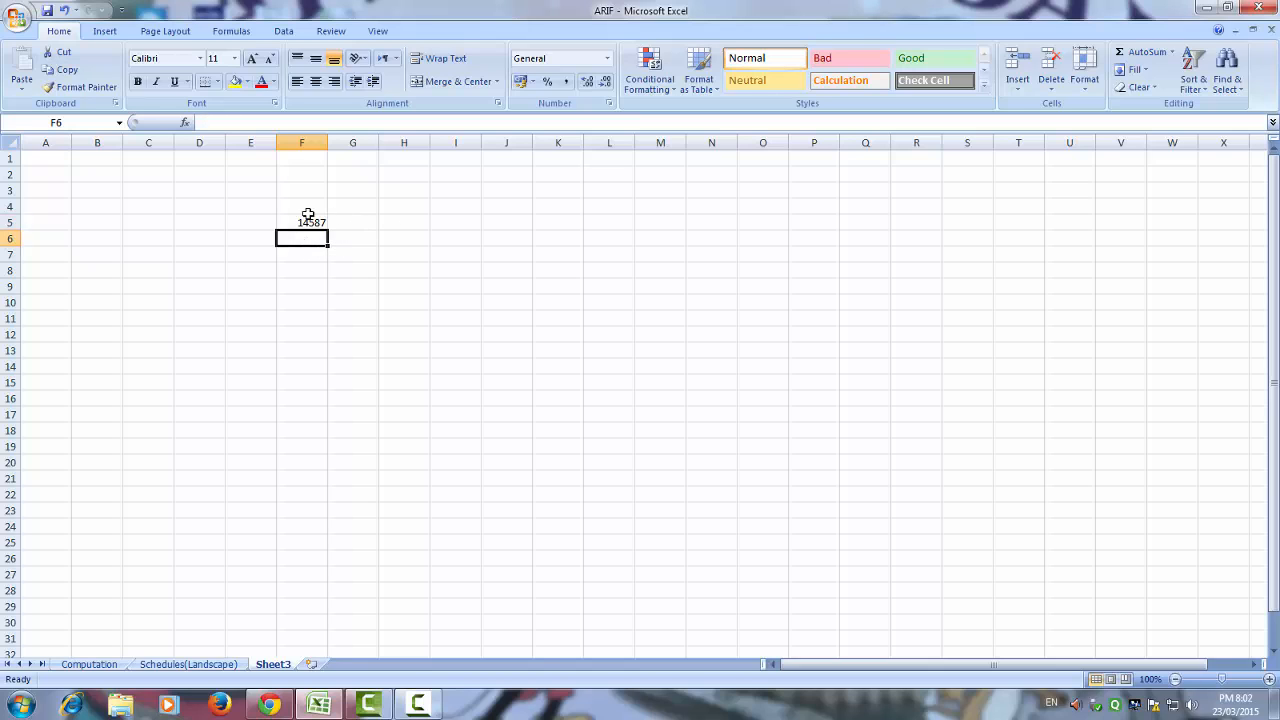
{"action": "mouse_move", "coordinate": [368, 292]}
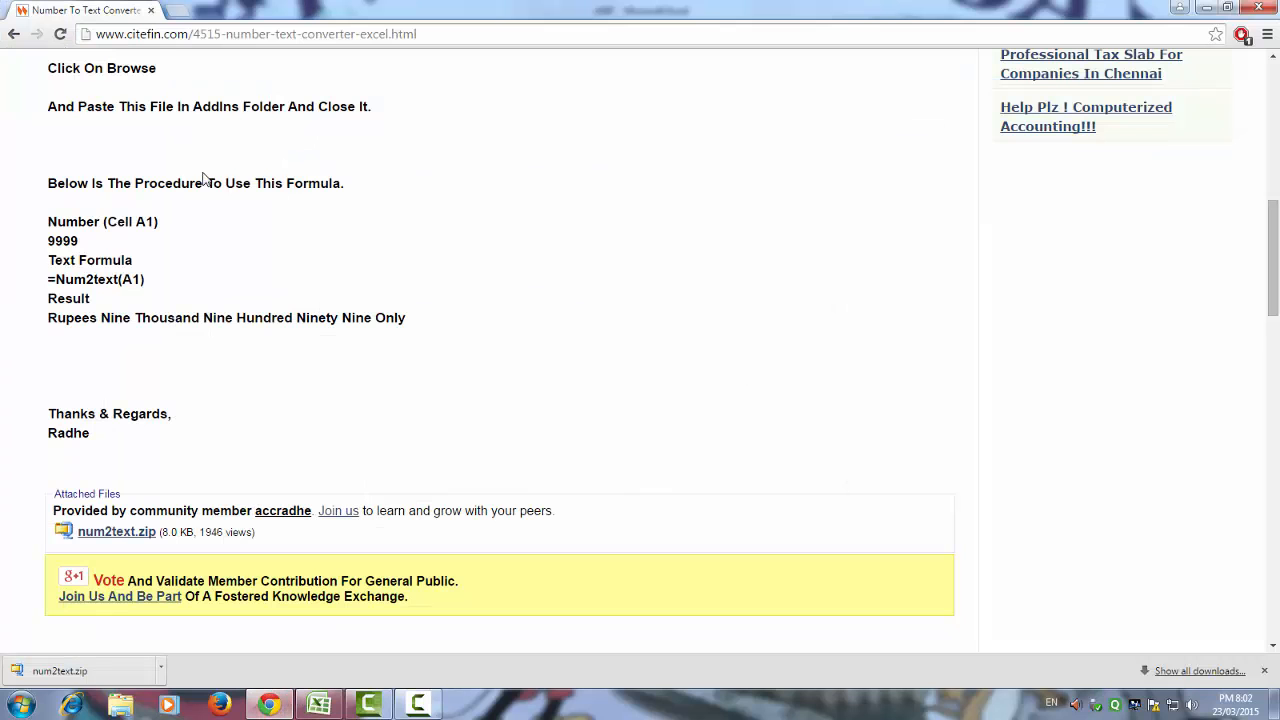
{"action": "mouse_move", "coordinate": [384, 40]}
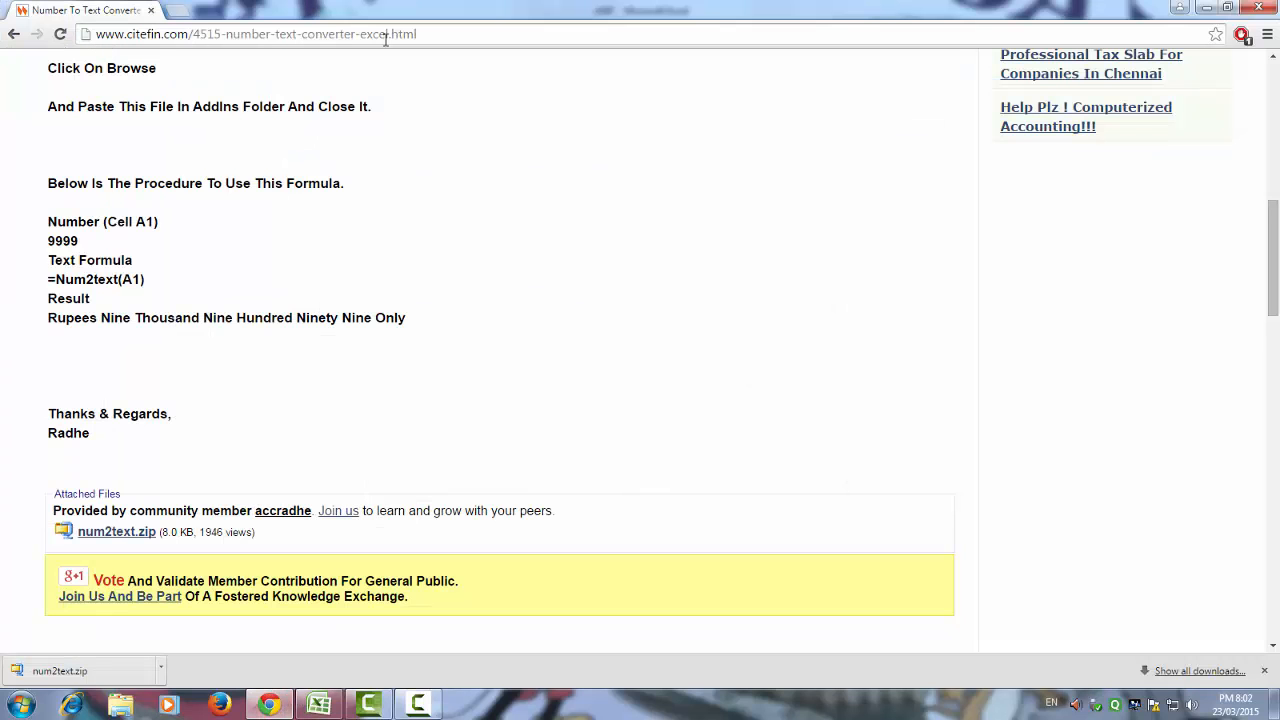
{"action": "mouse_move", "coordinate": [116, 532]}
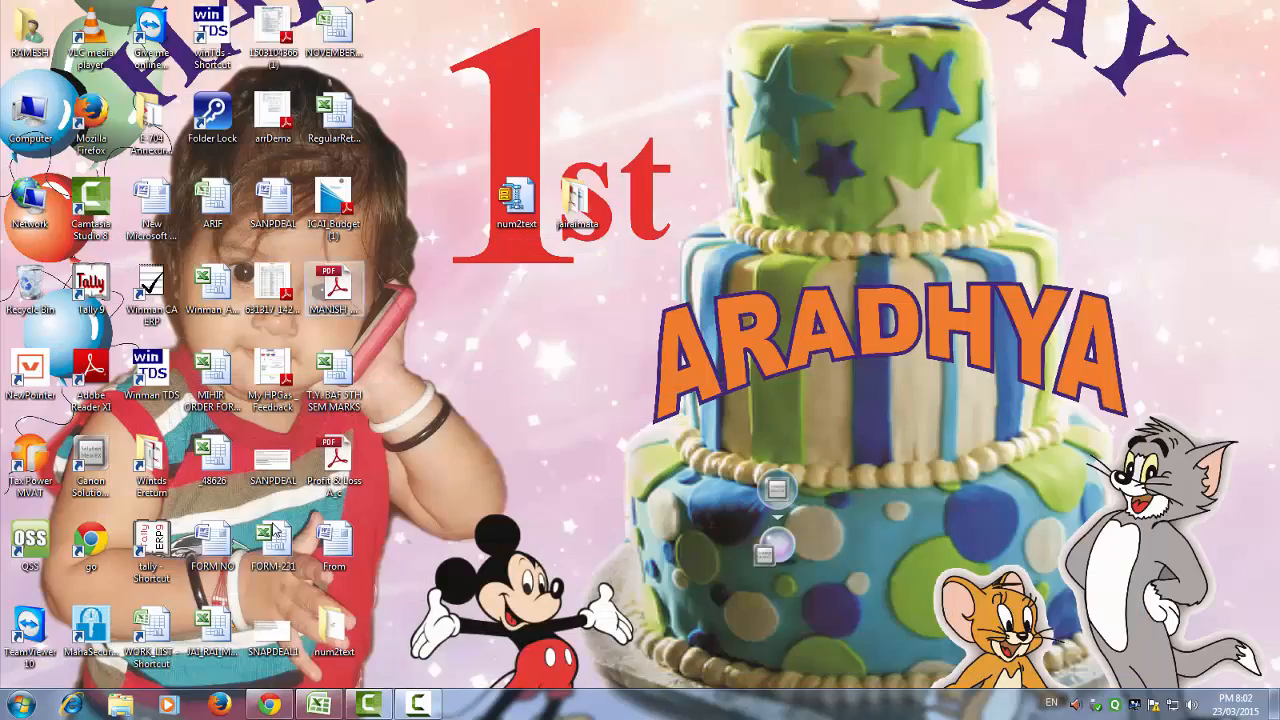
{"action": "double_click", "coordinate": [518, 200]}
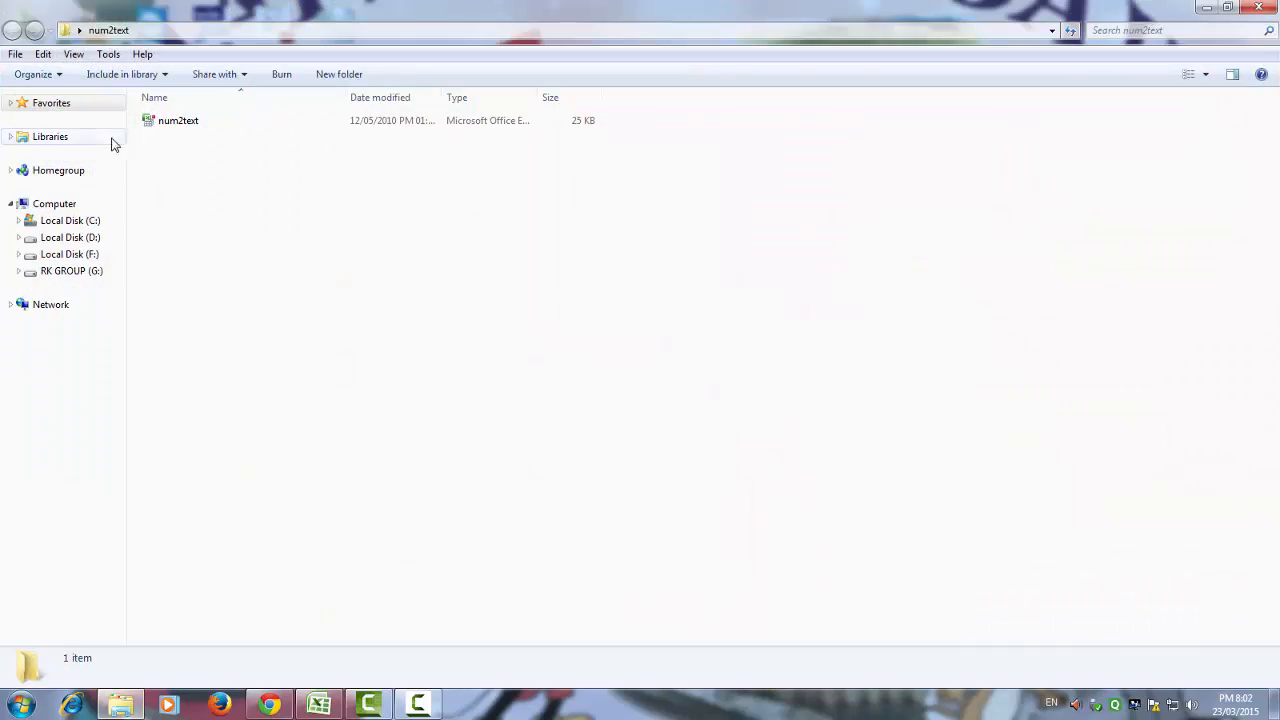
{"action": "left_click", "coordinate": [1226, 8]}
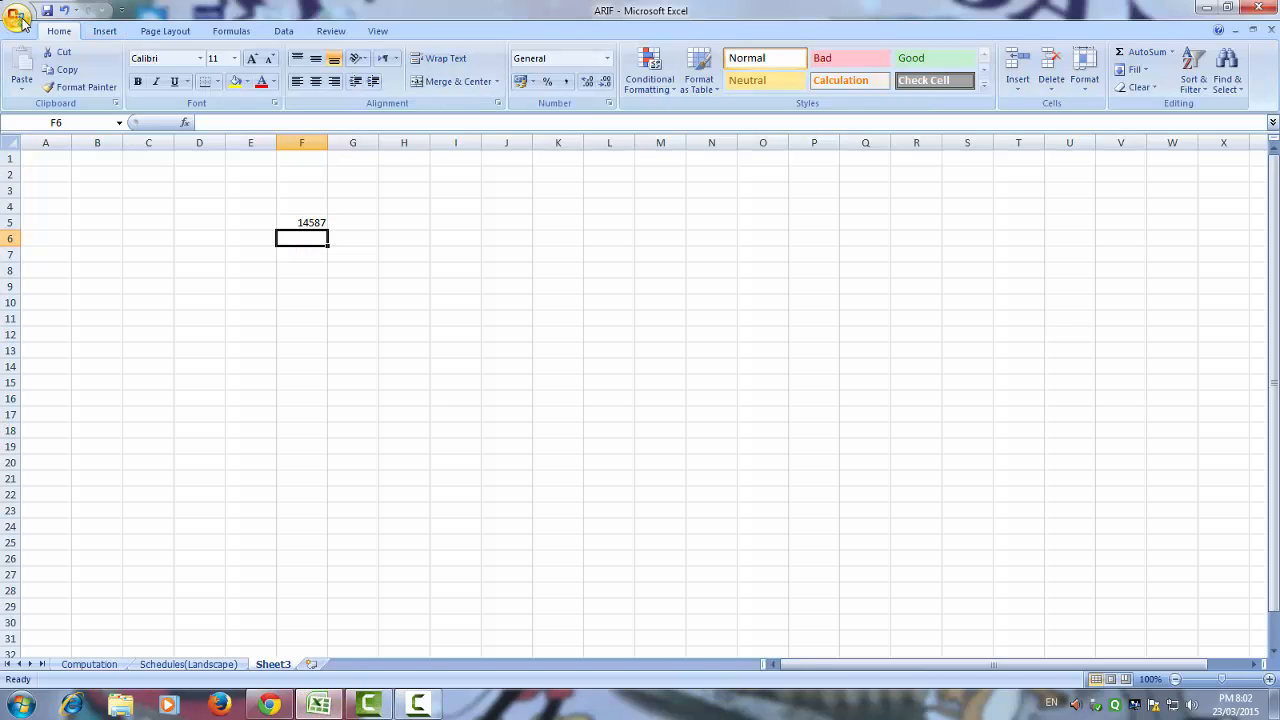
Step: Reach the Add-Ins dialog via Excel Options, managing Excel Add-ins
{"action": "left_click", "coordinate": [18, 18]}
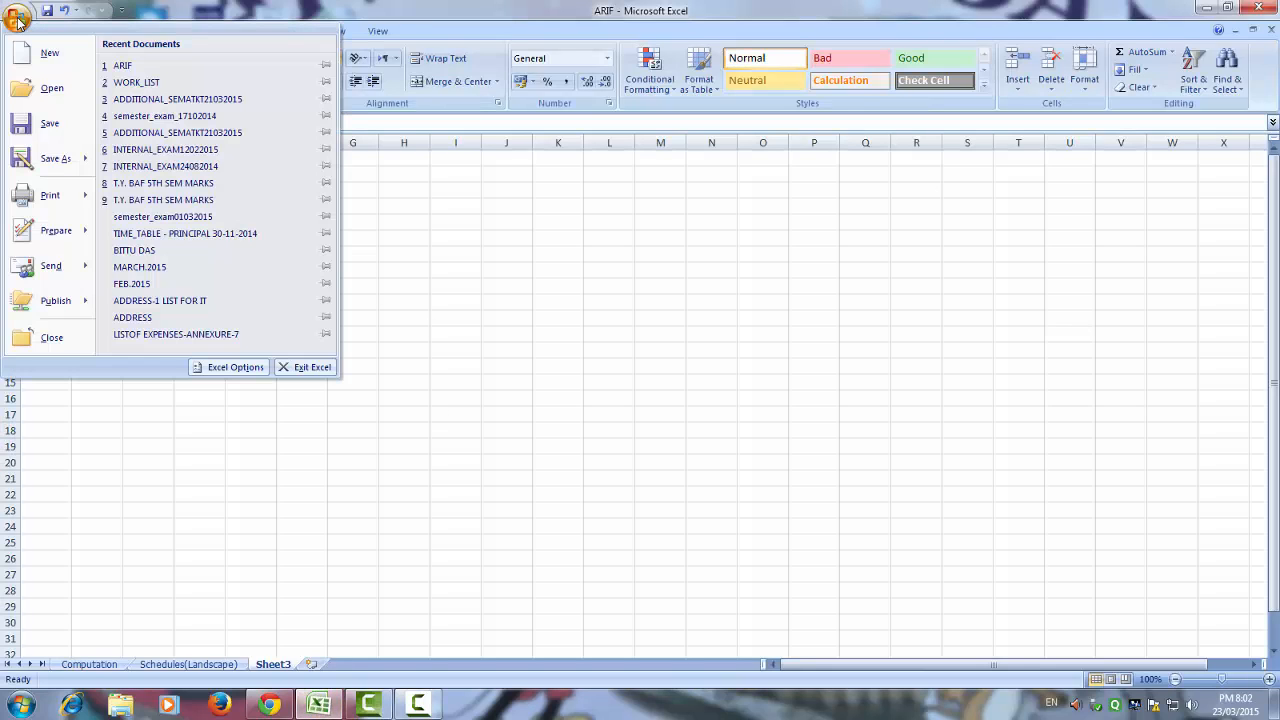
{"action": "mouse_move", "coordinate": [228, 368]}
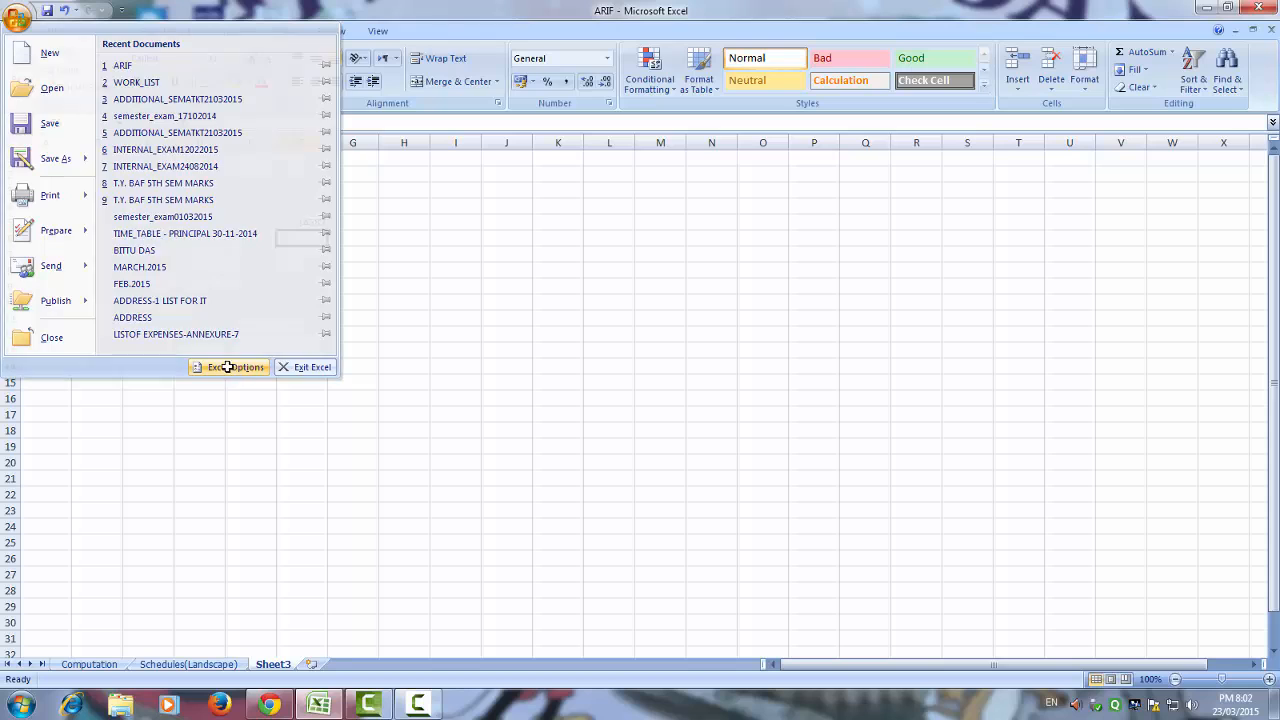
{"action": "left_click", "coordinate": [234, 368]}
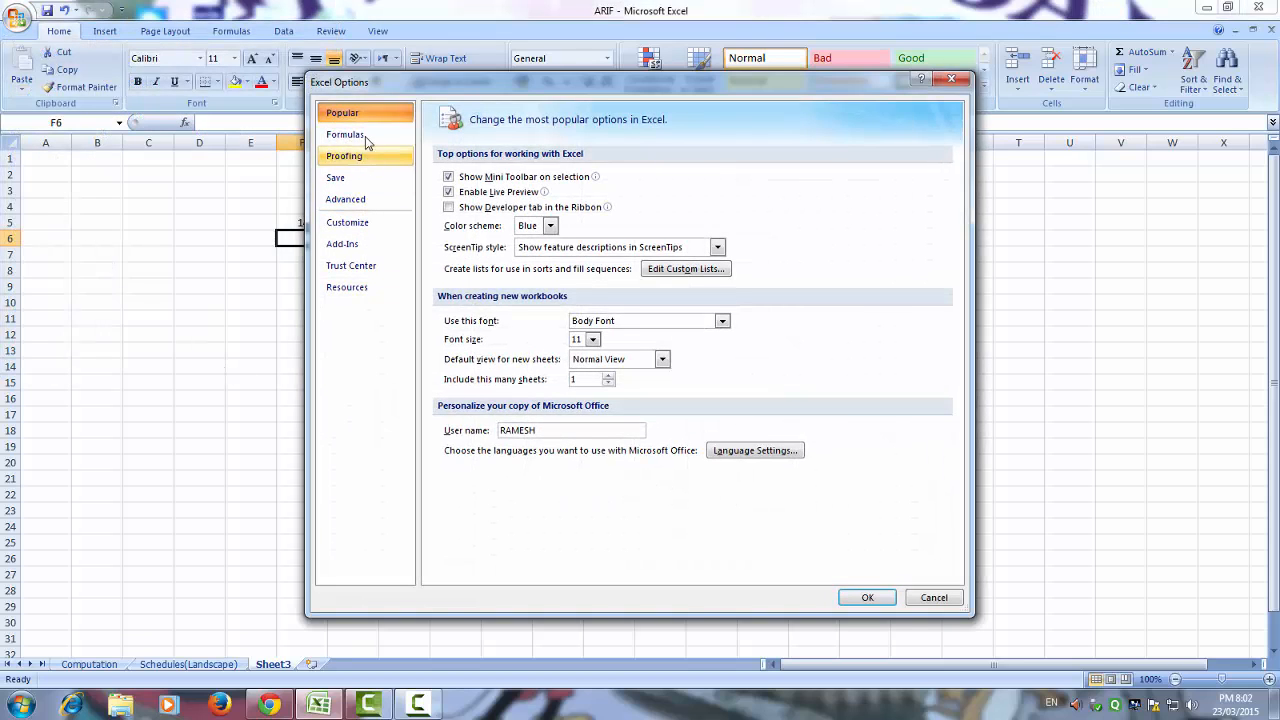
{"action": "left_click", "coordinate": [342, 244]}
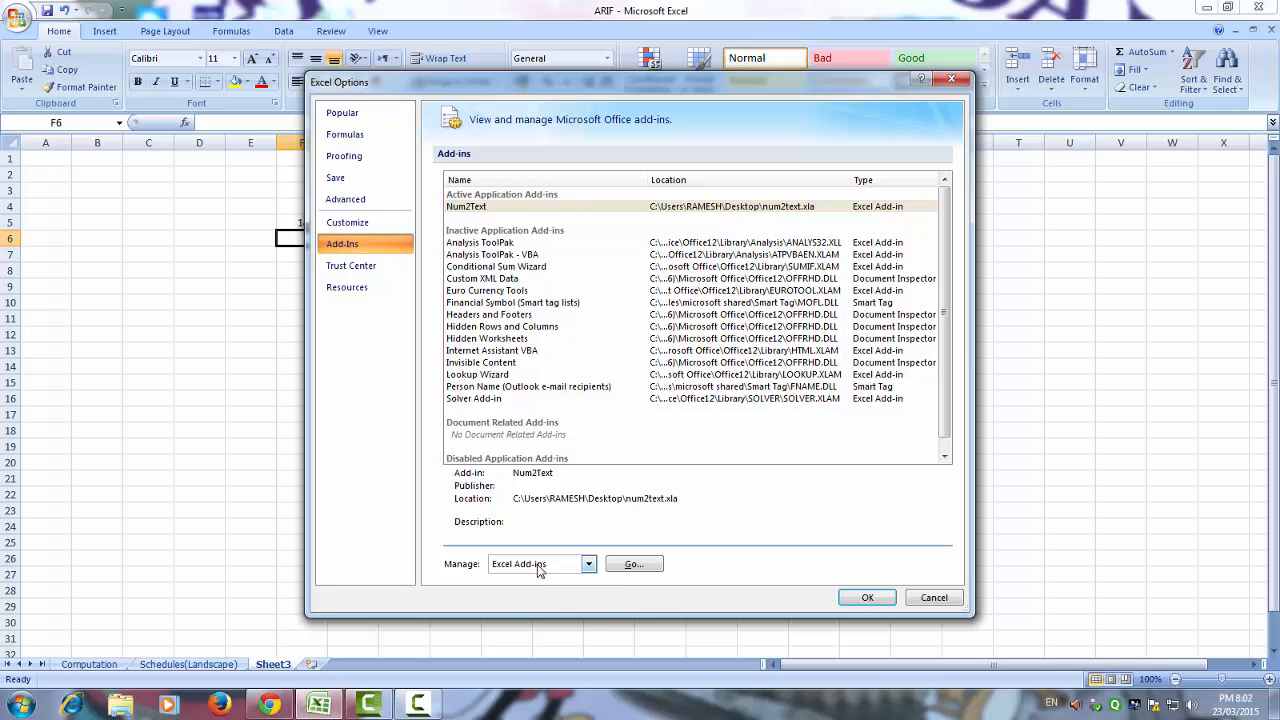
{"action": "left_click", "coordinate": [588, 564]}
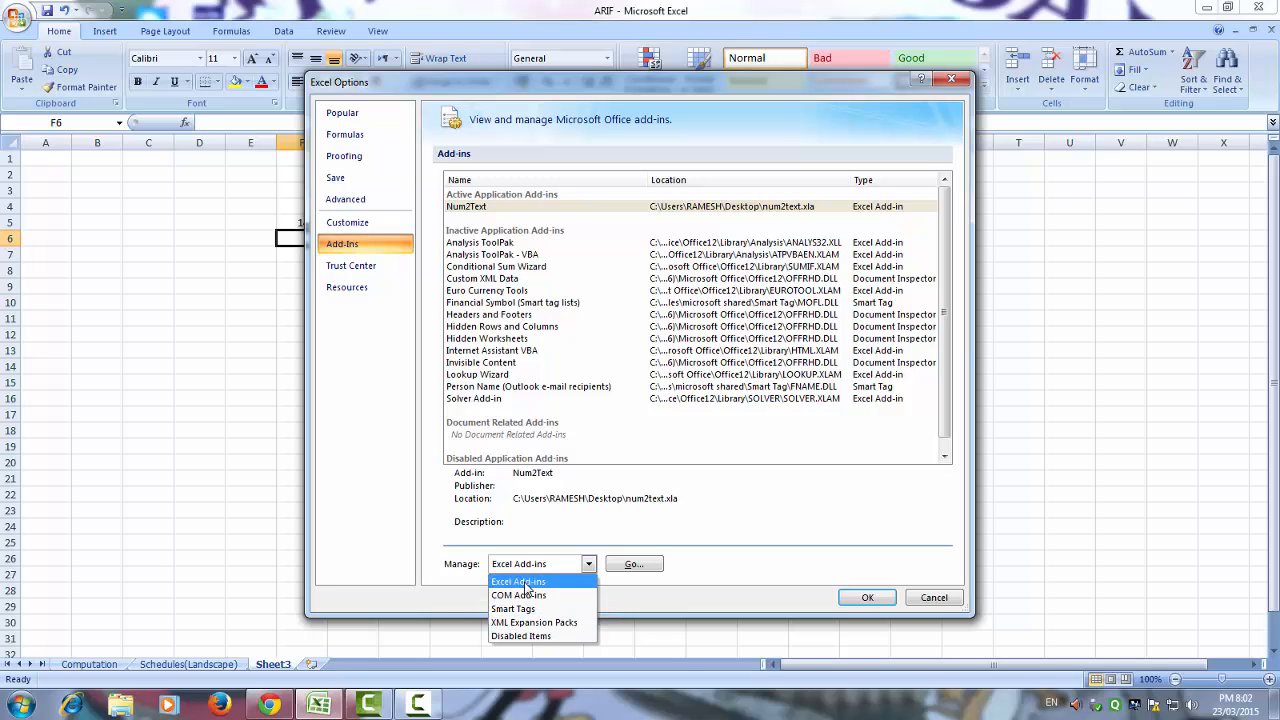
{"action": "left_click", "coordinate": [632, 564]}
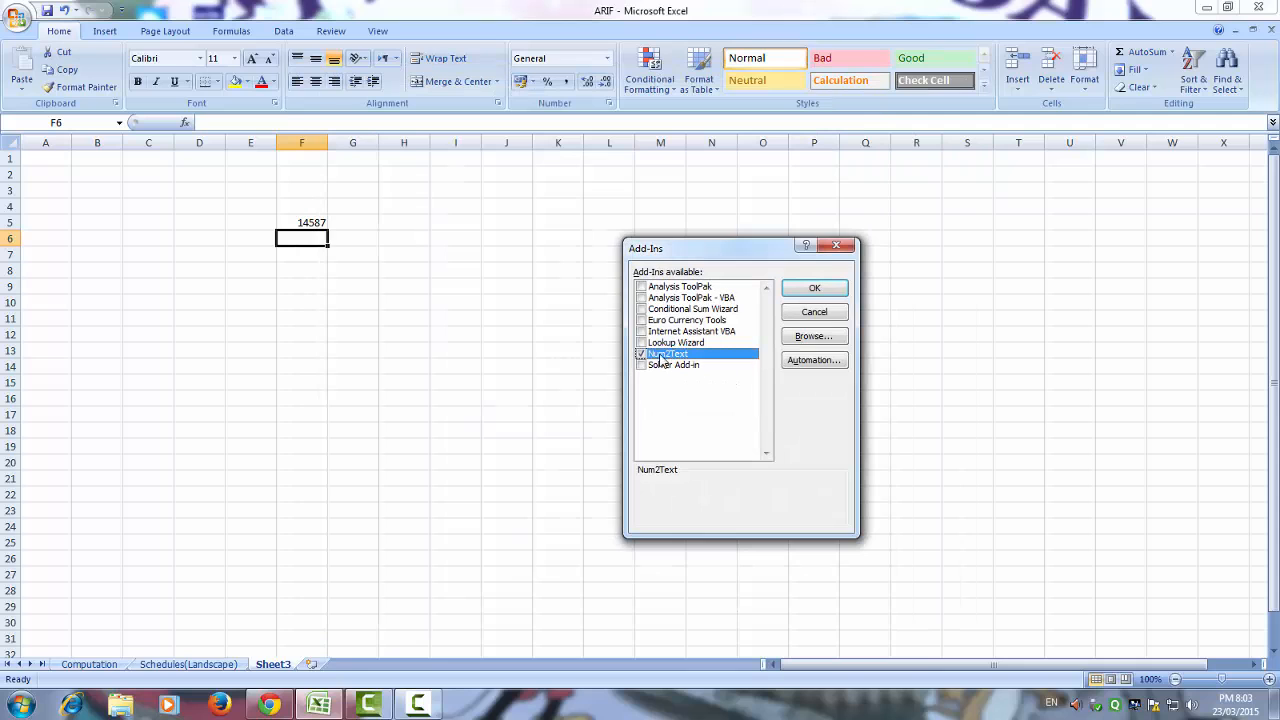
Step: Tick Num2Text, dismiss the missing-file warning and browse to the Desktop num2text folder
{"action": "left_click", "coordinate": [814, 288]}
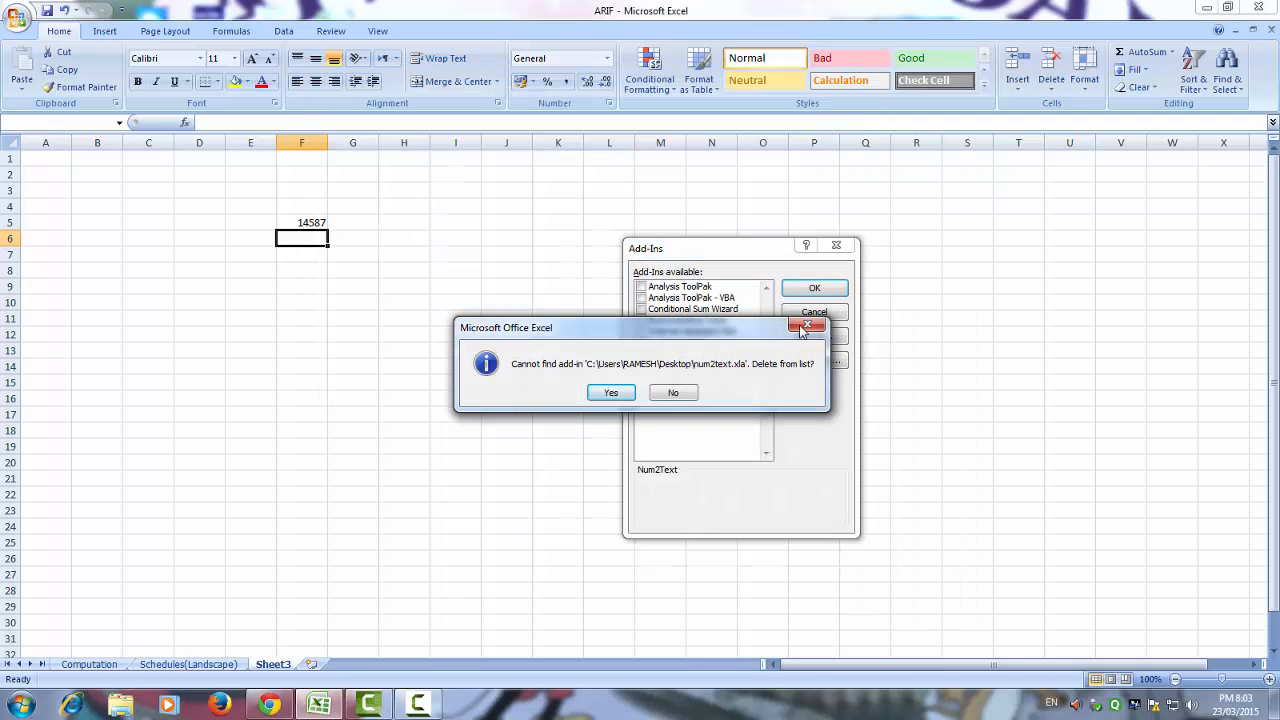
{"action": "left_click", "coordinate": [610, 392]}
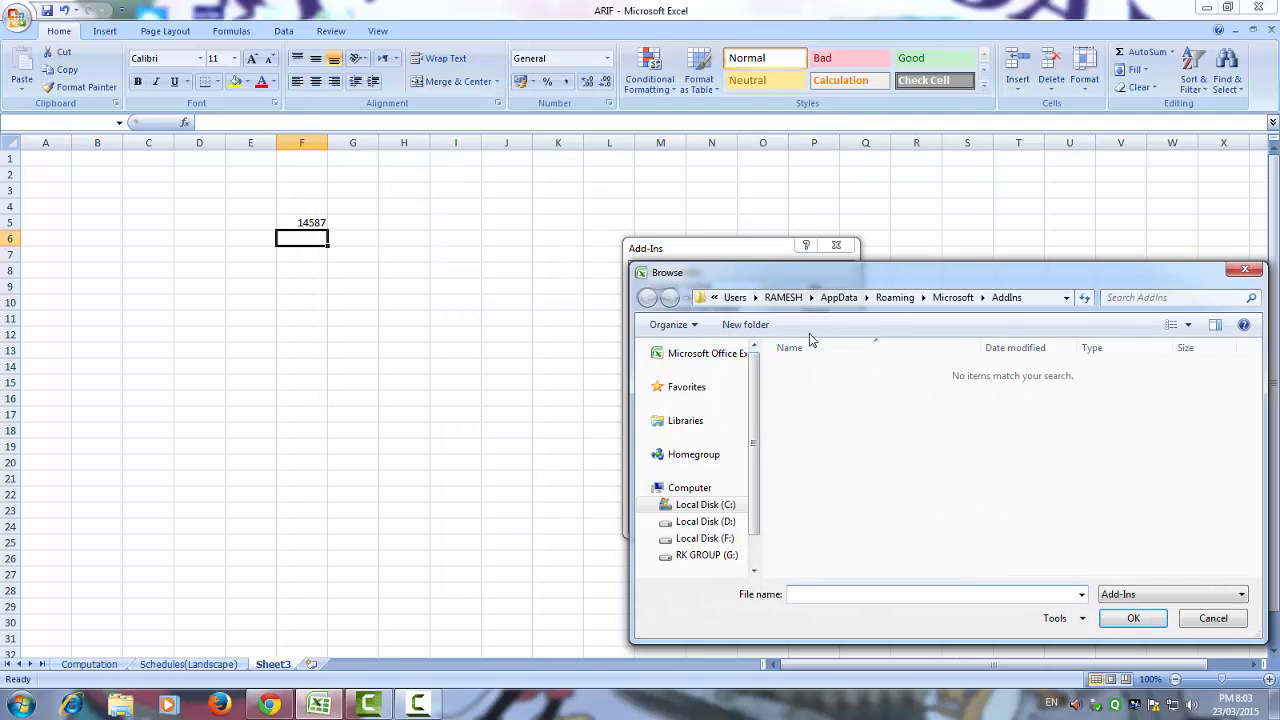
{"action": "left_click", "coordinate": [716, 296]}
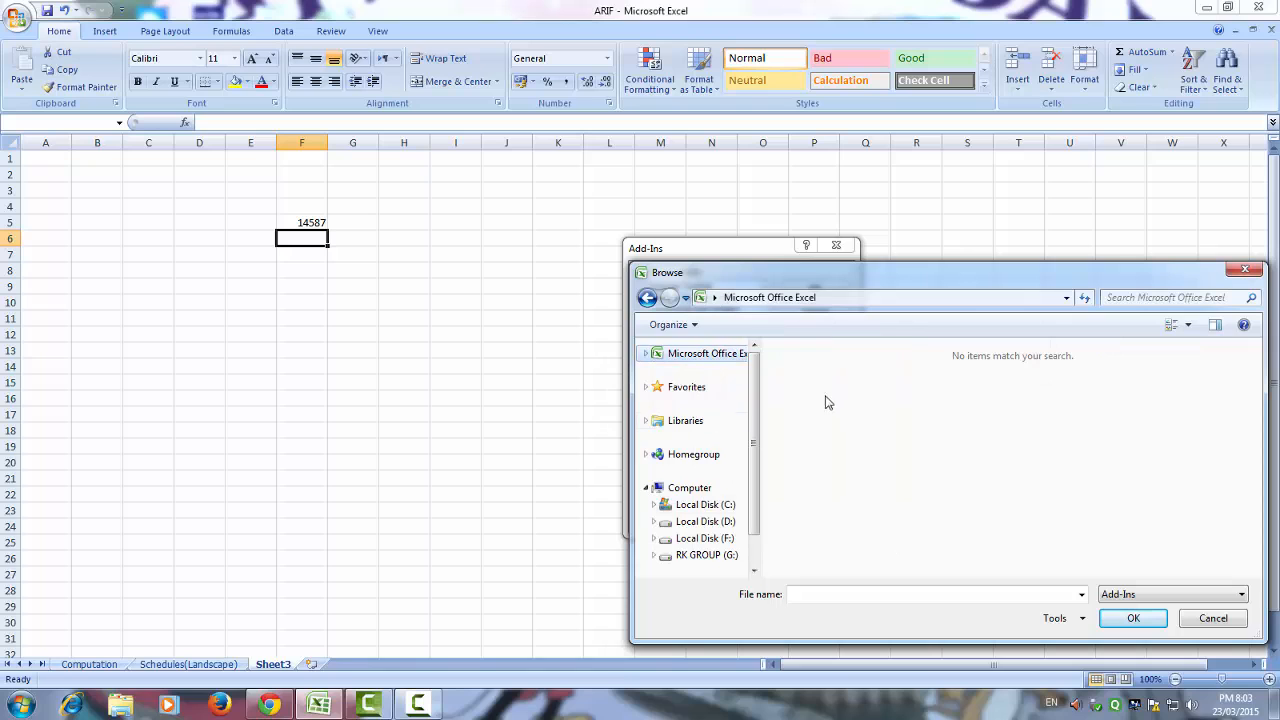
{"action": "left_click", "coordinate": [1066, 296]}
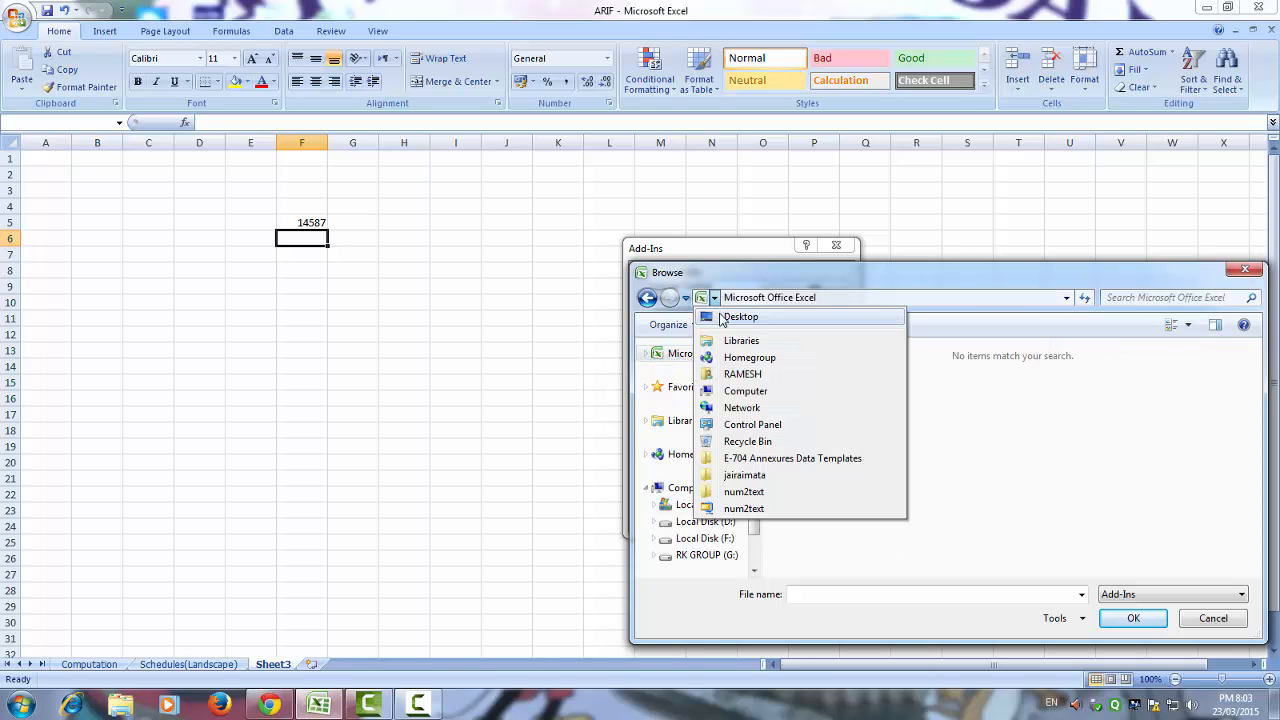
{"action": "left_click", "coordinate": [740, 316]}
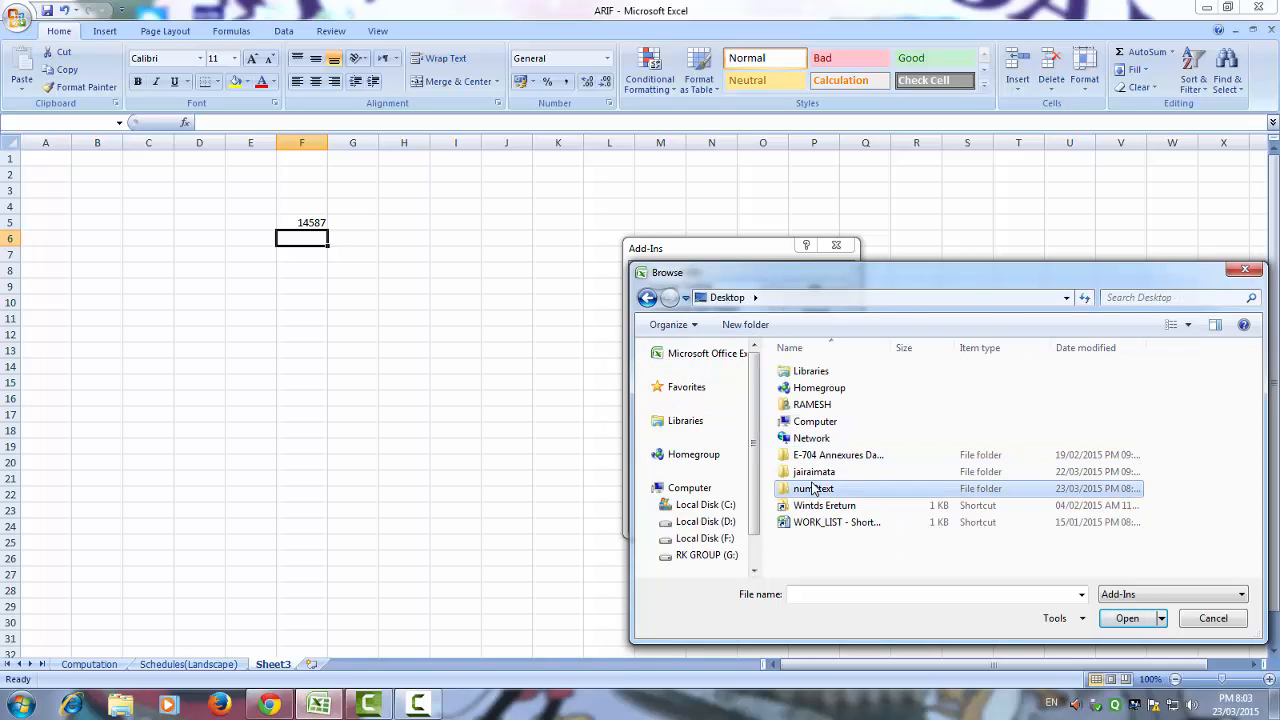
{"action": "double_click", "coordinate": [812, 488]}
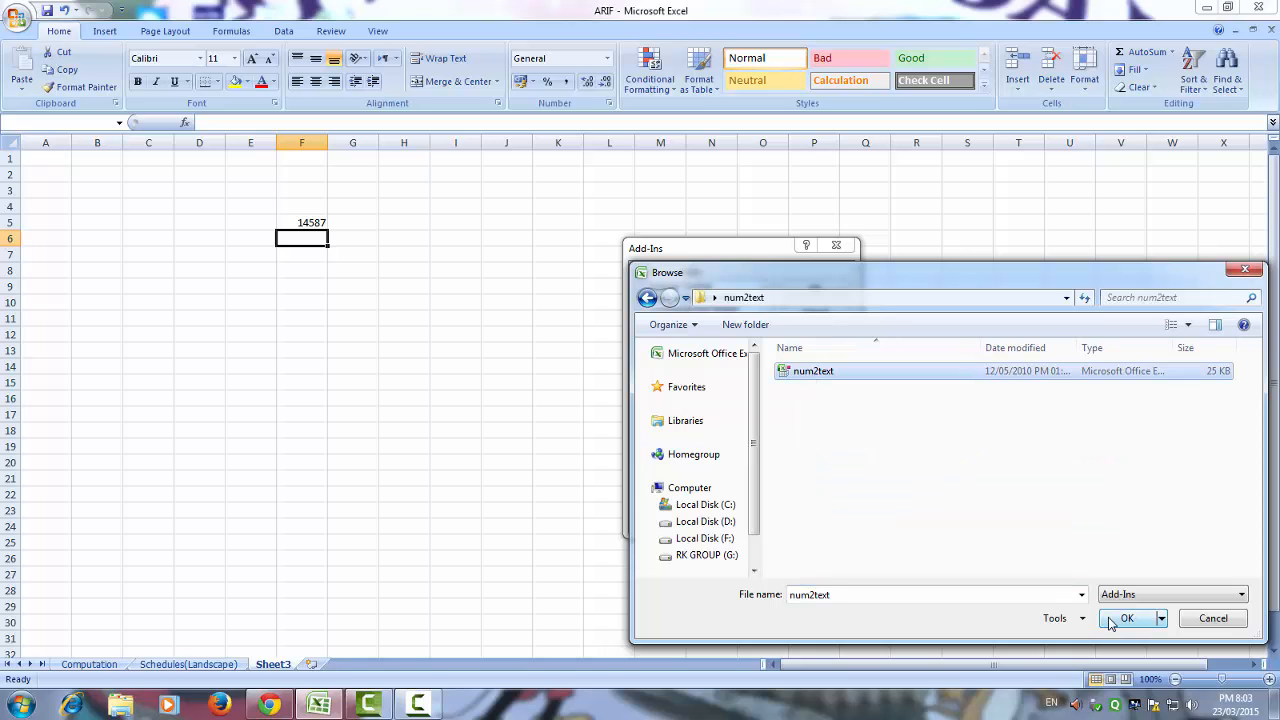
Step: Load the num2text add-in file and confirm Num2Text as enabled
{"action": "left_click", "coordinate": [1128, 618]}
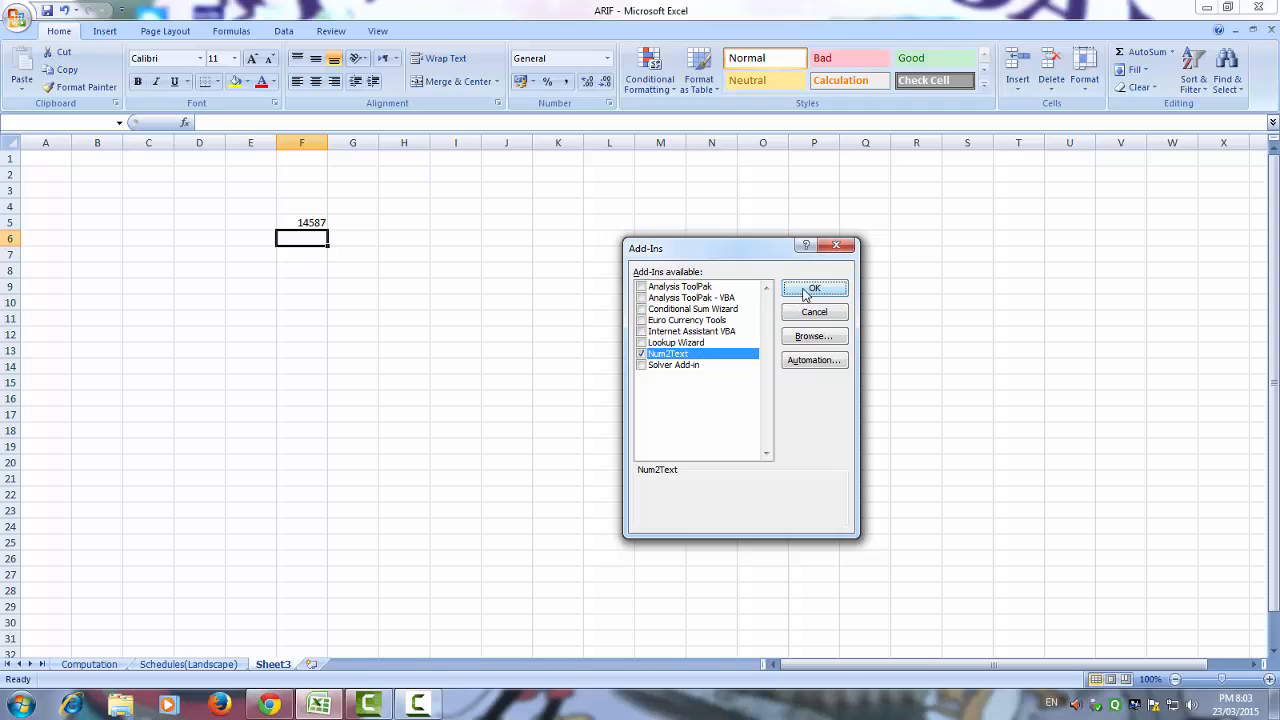
{"action": "left_click", "coordinate": [814, 288]}
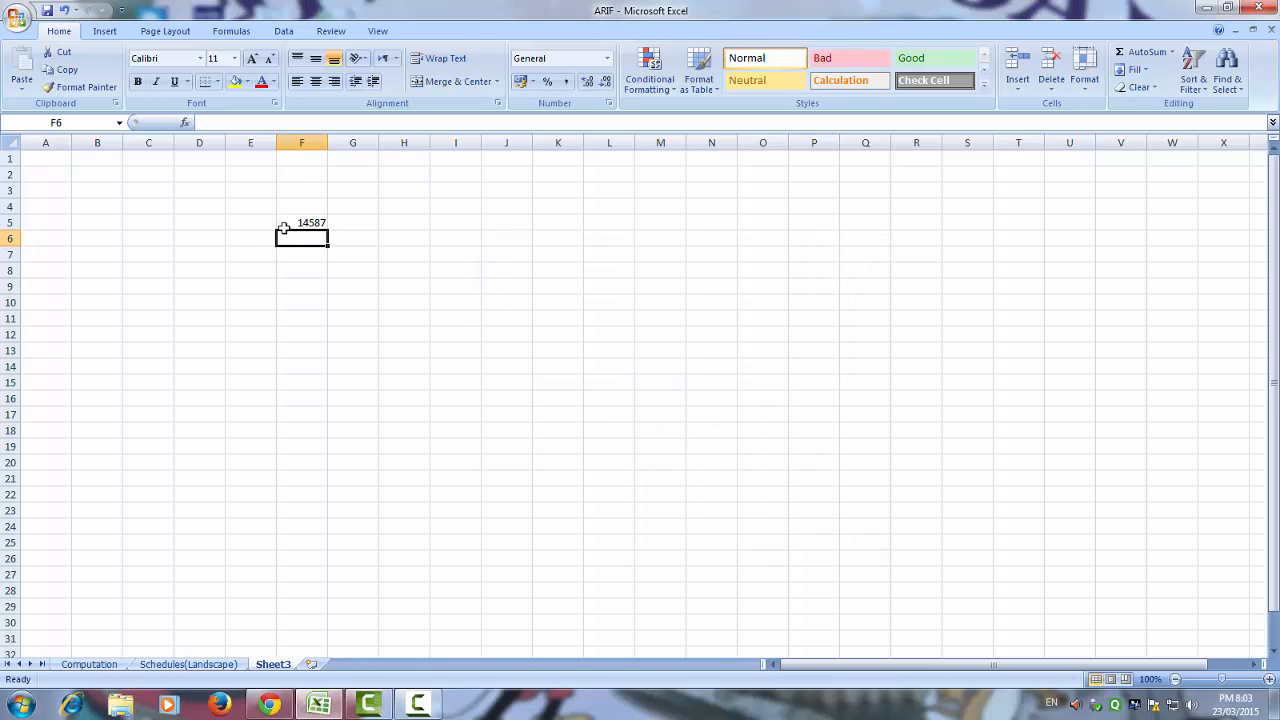
Step: Enter =num2text(F5) in F6 to spell out 14587 in rupee words
{"action": "type", "text": "="}
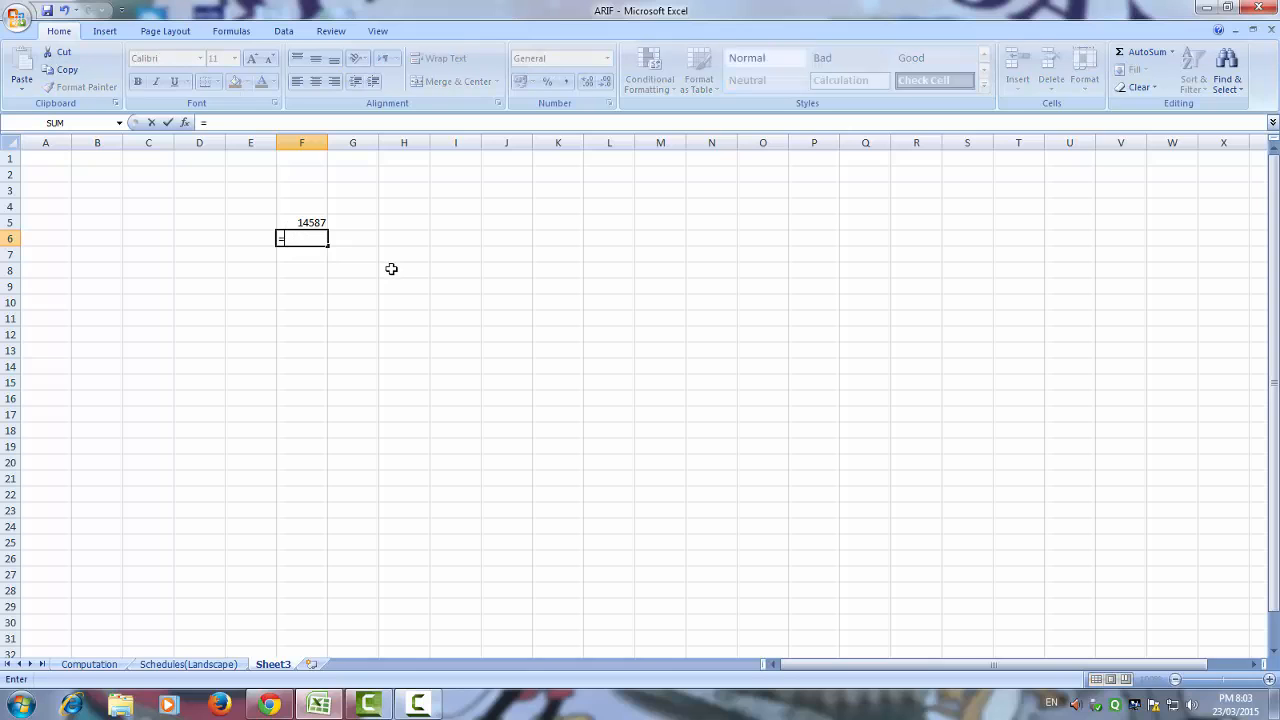
{"action": "type", "text": "num2"}
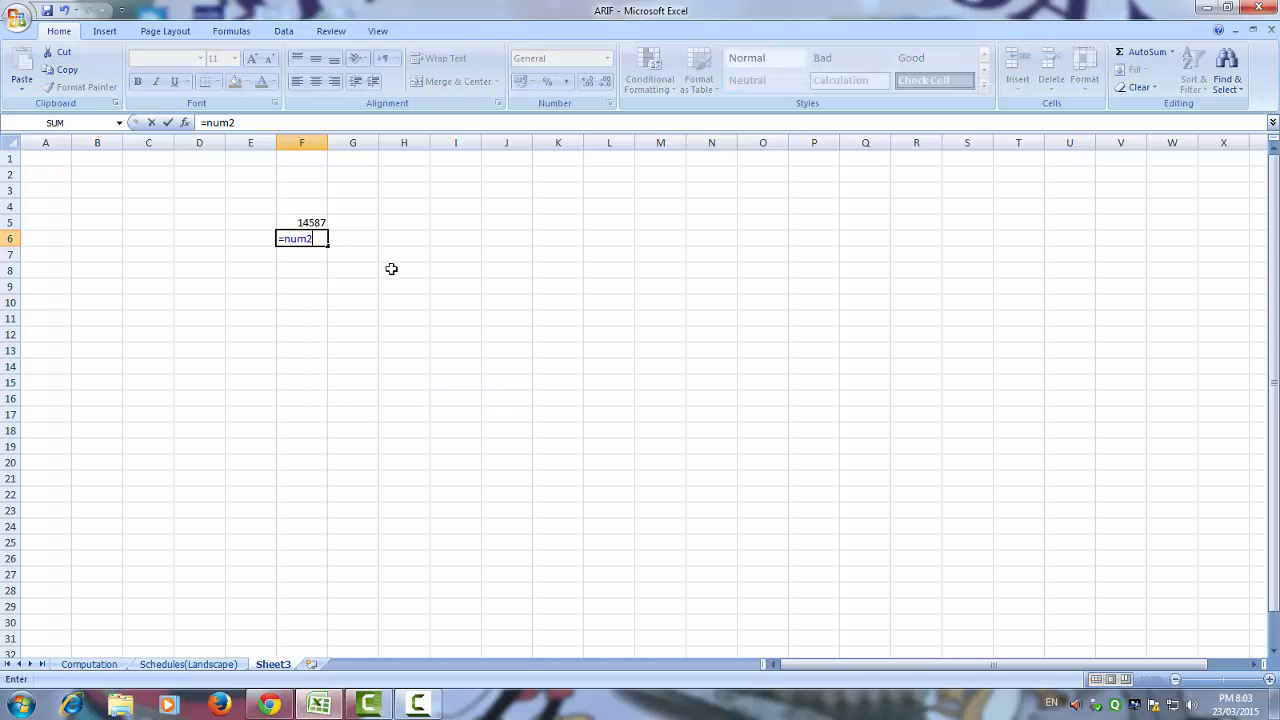
{"action": "type", "text": "text"}
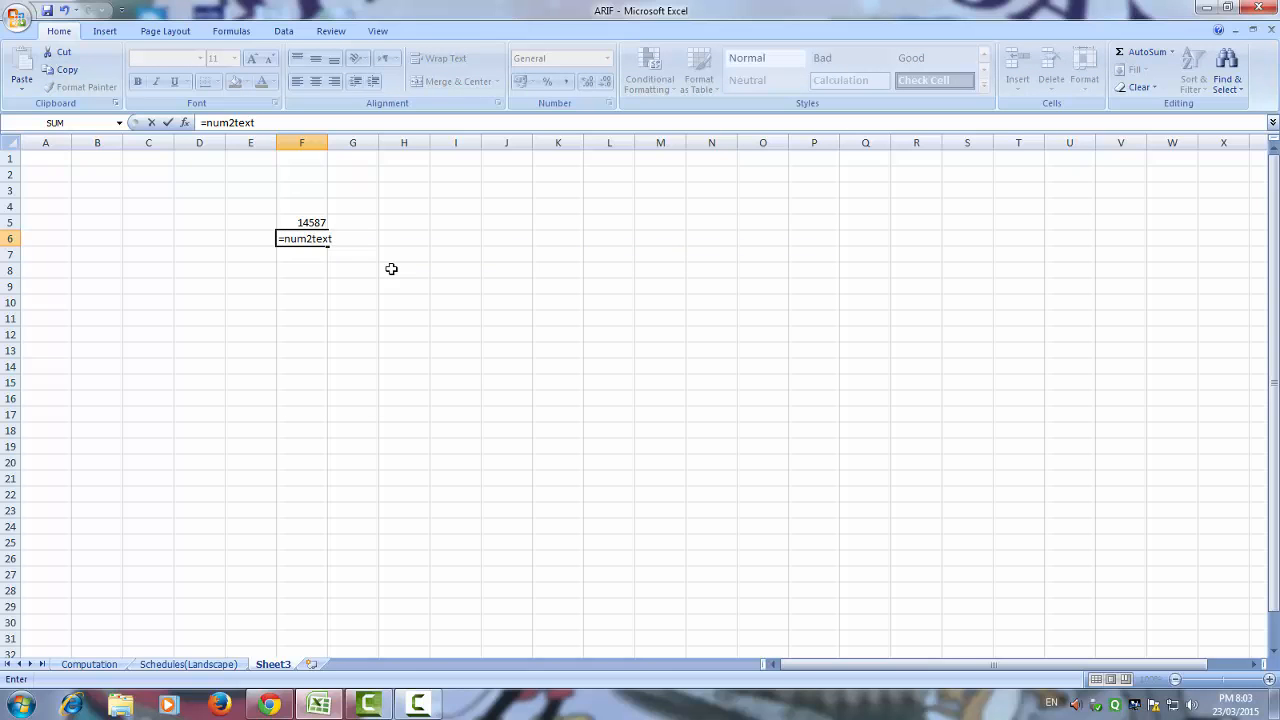
{"action": "left_click", "coordinate": [302, 222]}
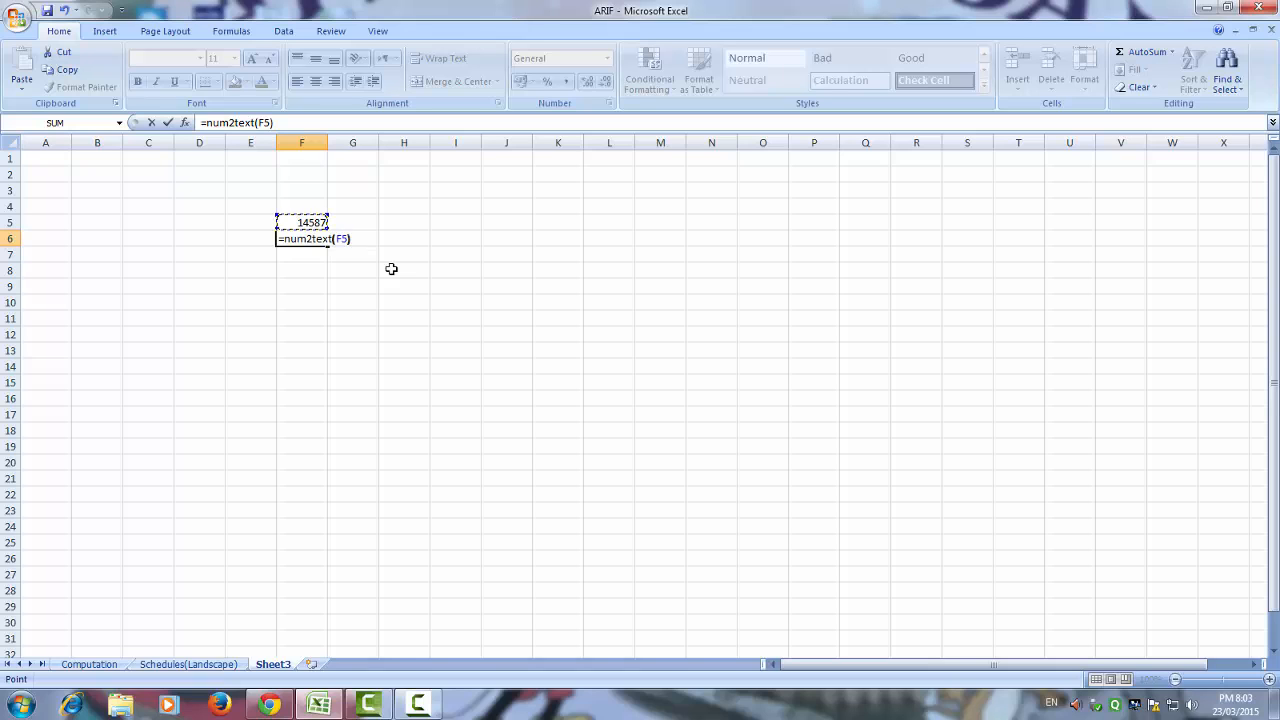
{"action": "key", "text": "Return"}
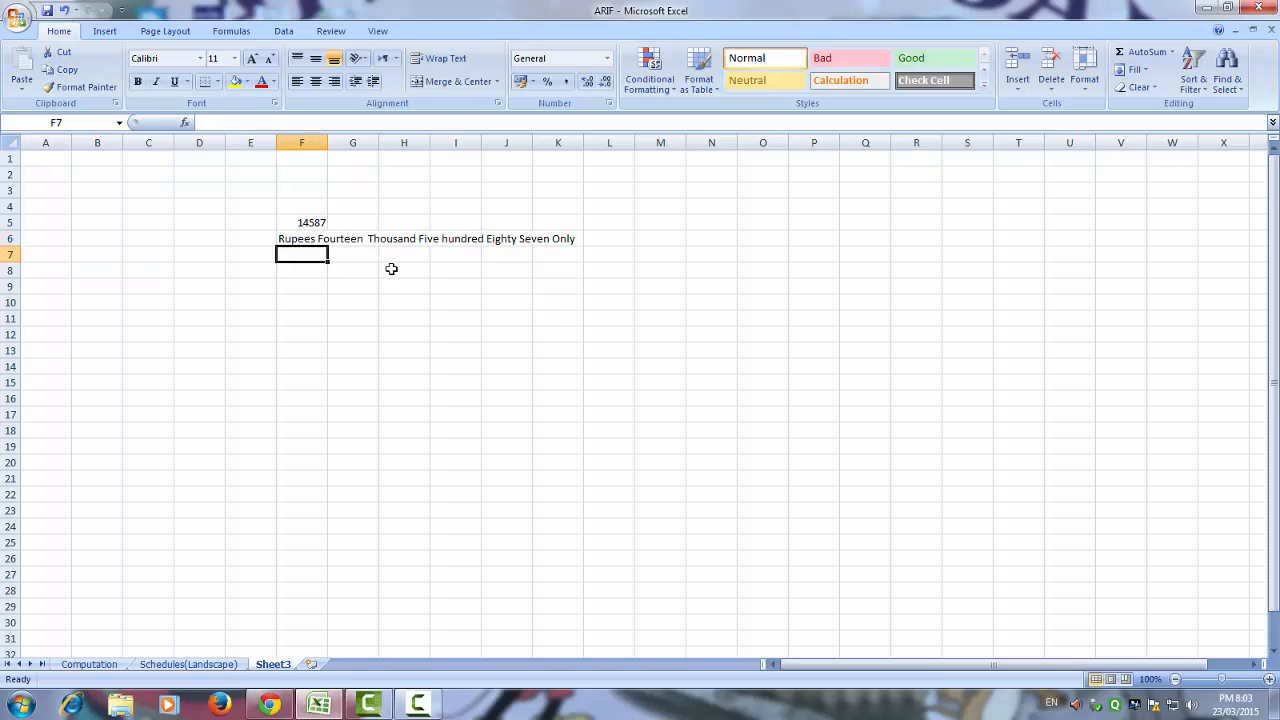
{"action": "mouse_move", "coordinate": [412, 244]}
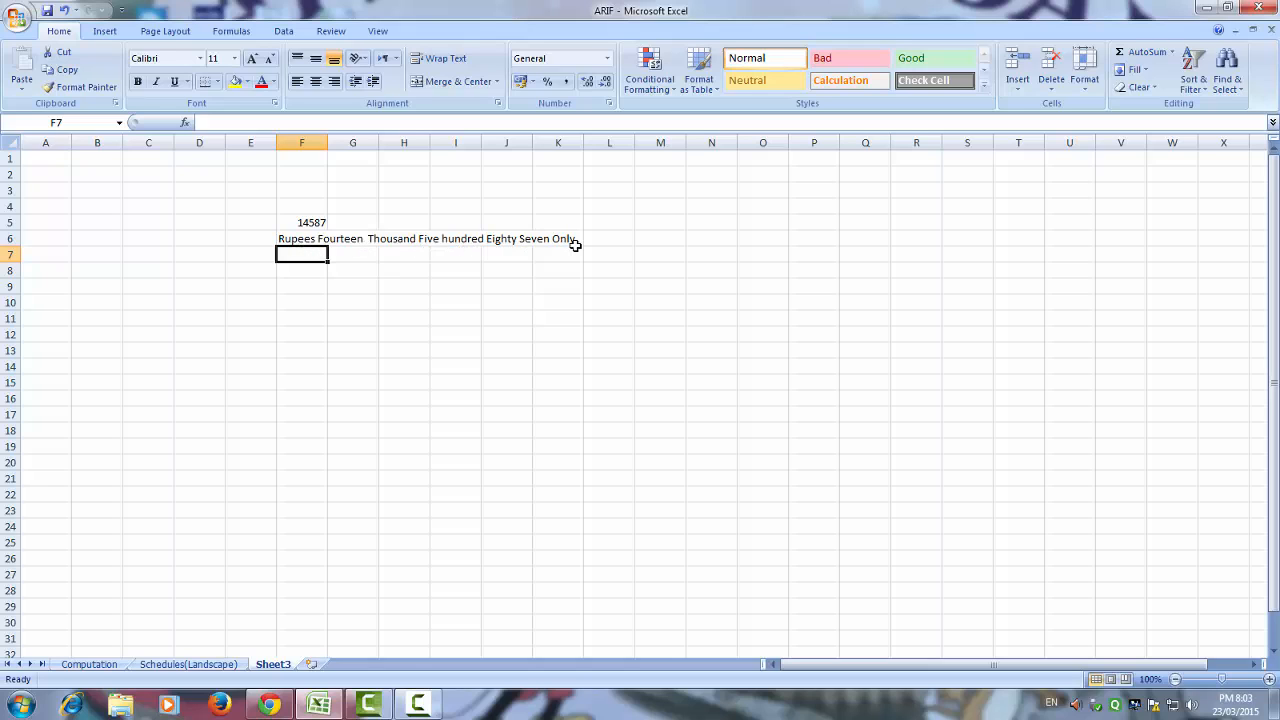
{"action": "mouse_move", "coordinate": [460, 274]}
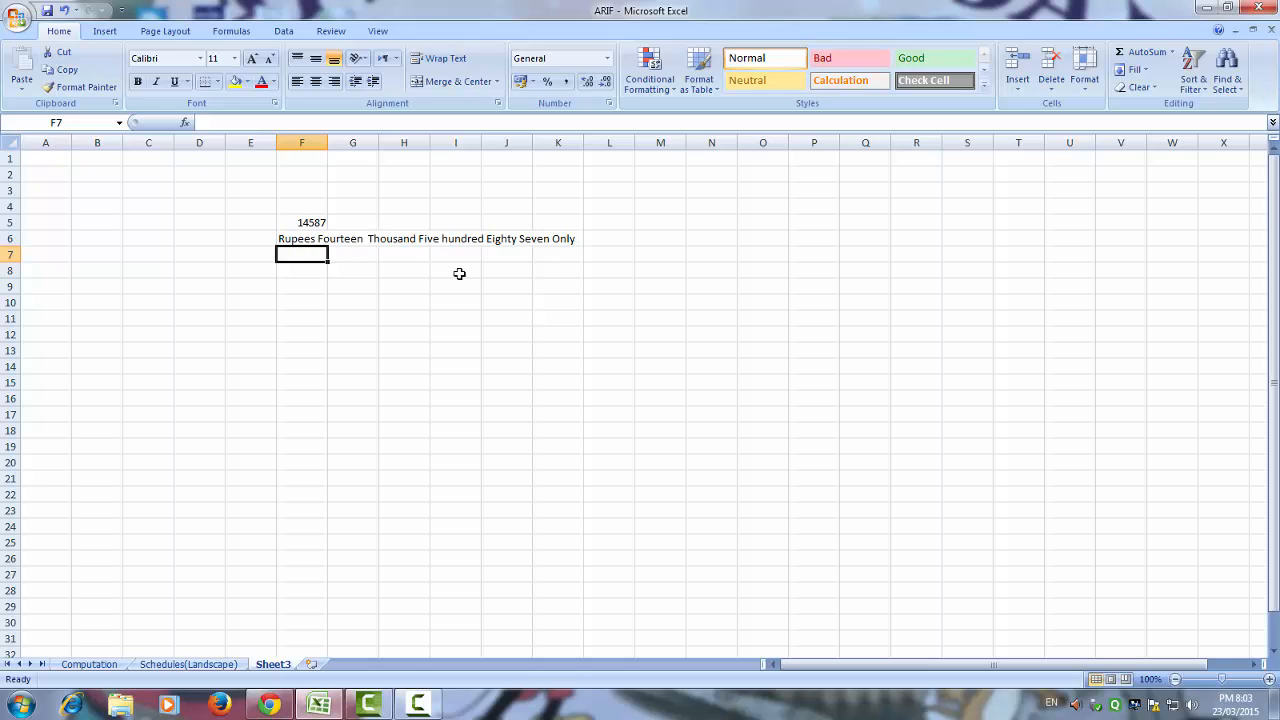
{"action": "mouse_move", "coordinate": [430, 270]}
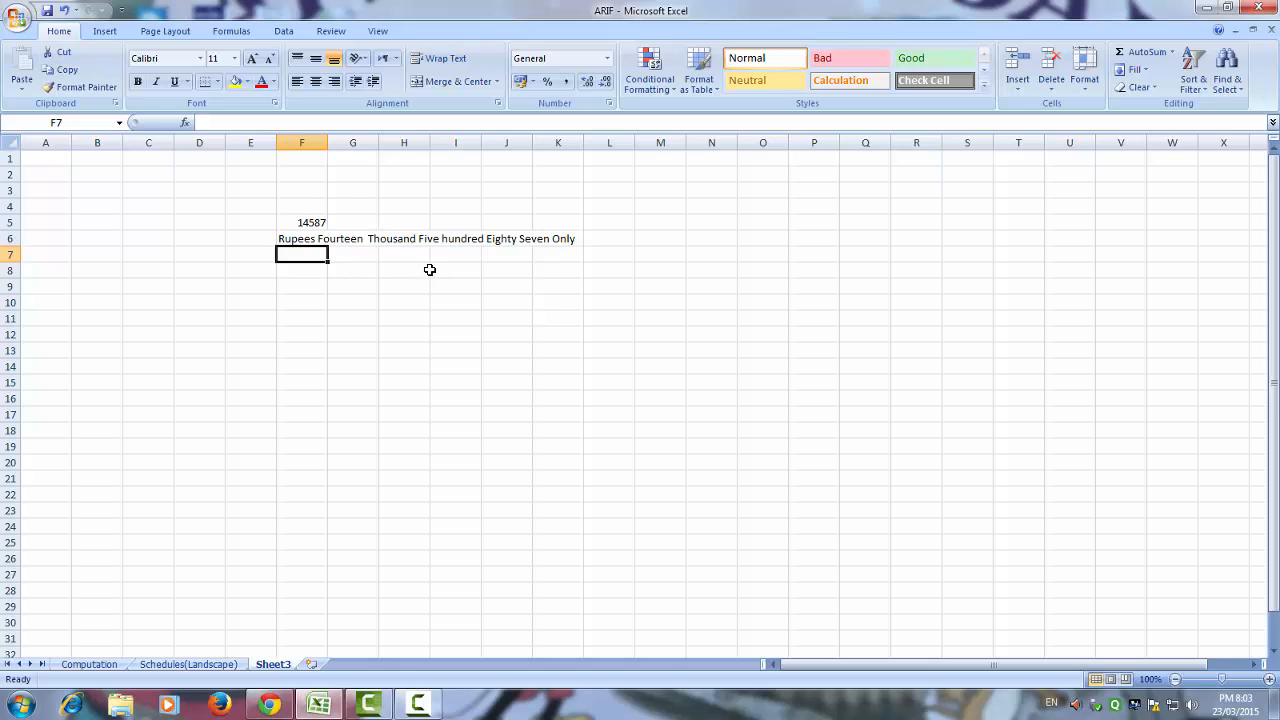
{"action": "mouse_move", "coordinate": [456, 288]}
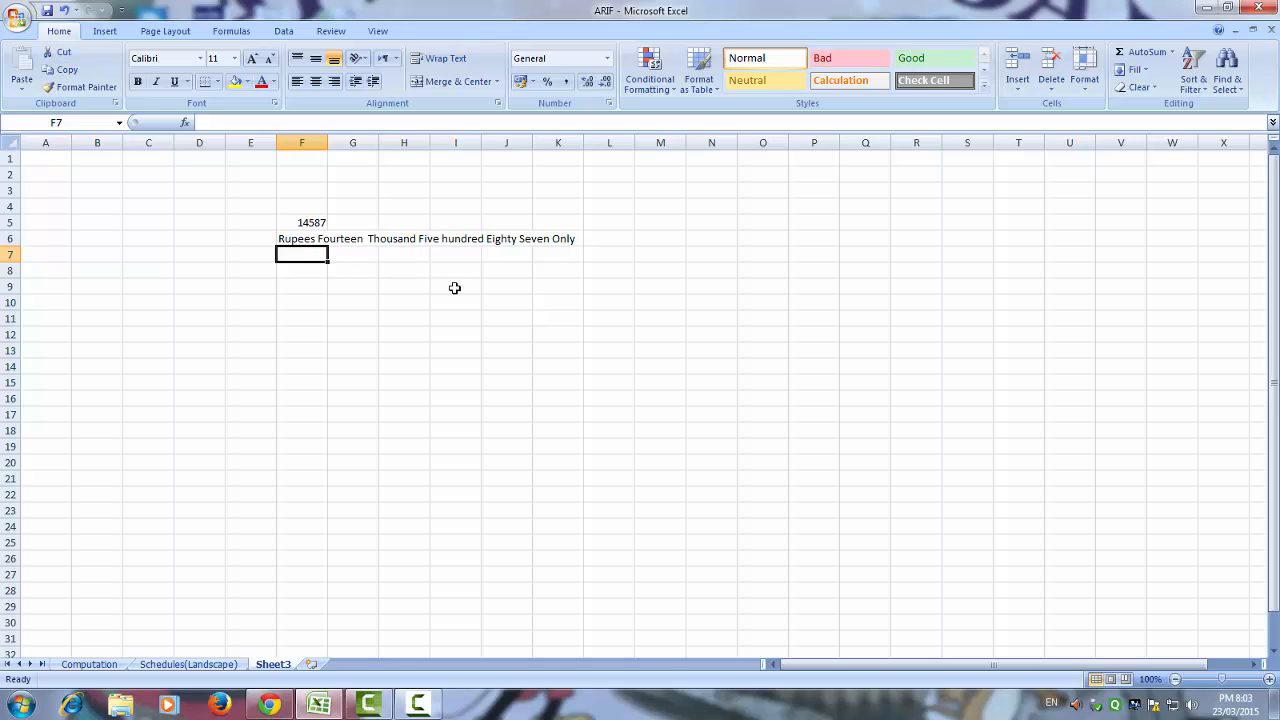
{"action": "mouse_move", "coordinate": [402, 256]}
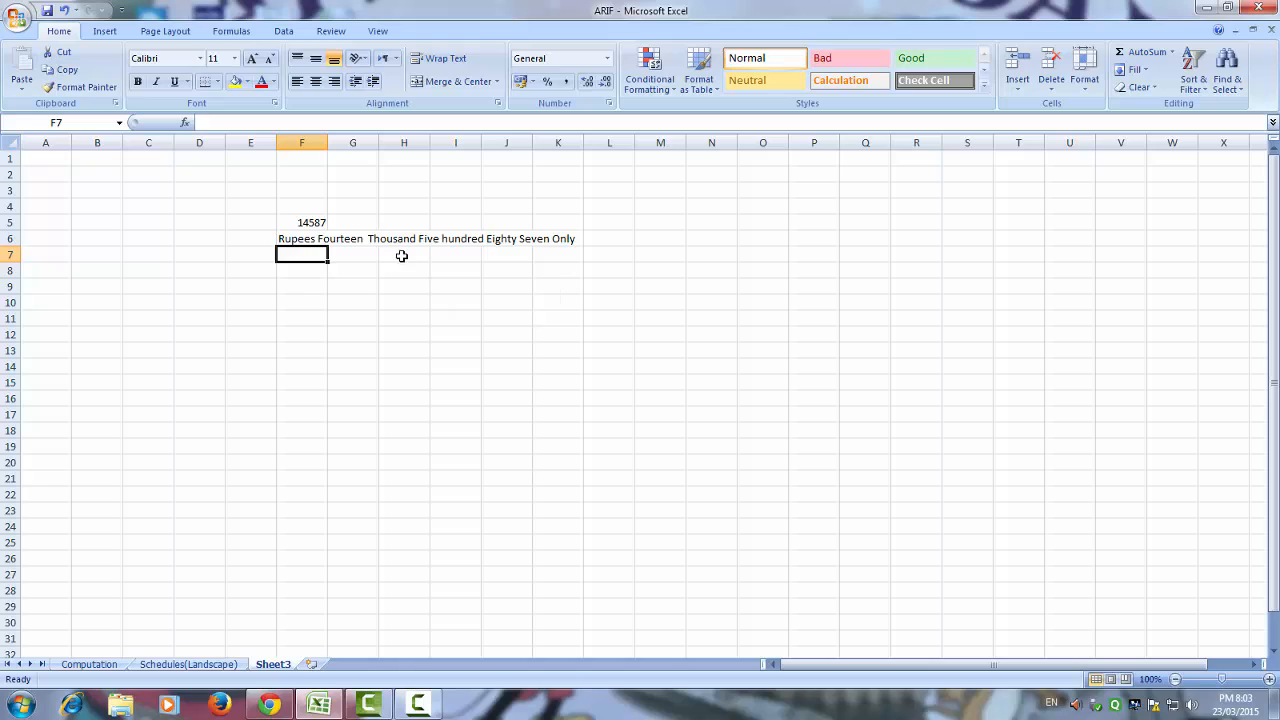
{"action": "mouse_move", "coordinate": [480, 238]}
{"action": "type", "text": "545454"}
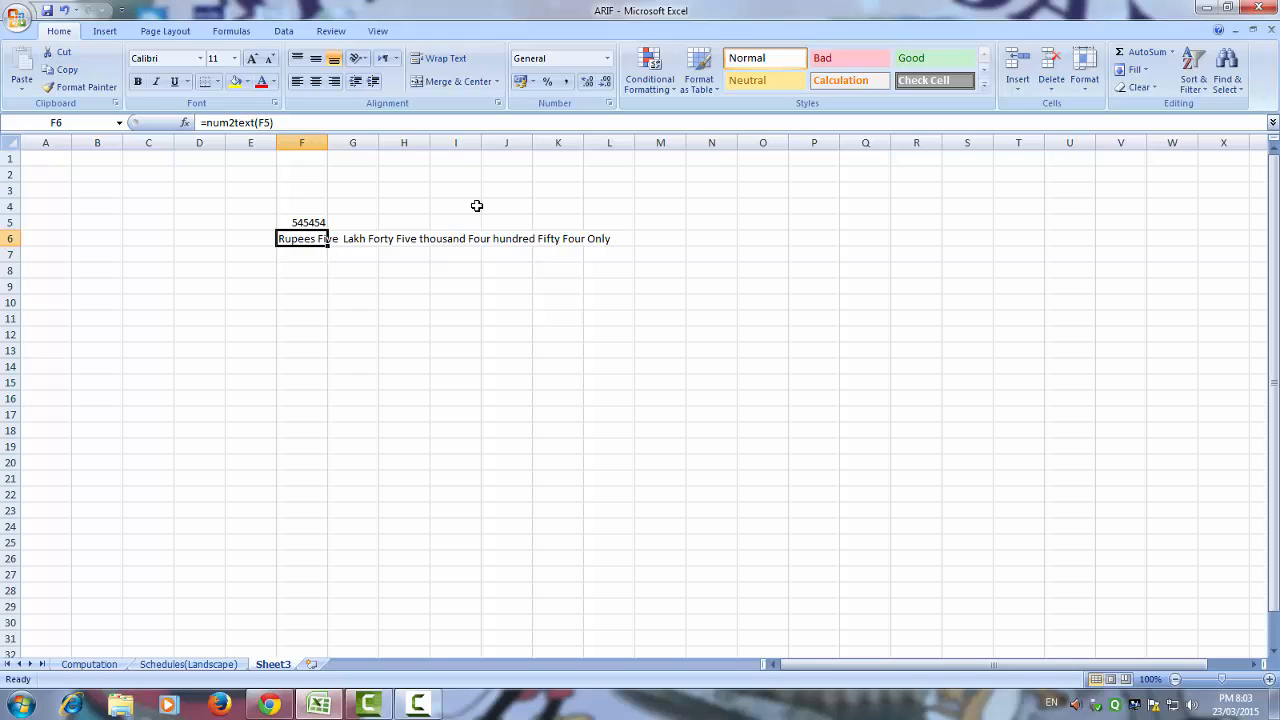
{"action": "mouse_move", "coordinate": [442, 284]}
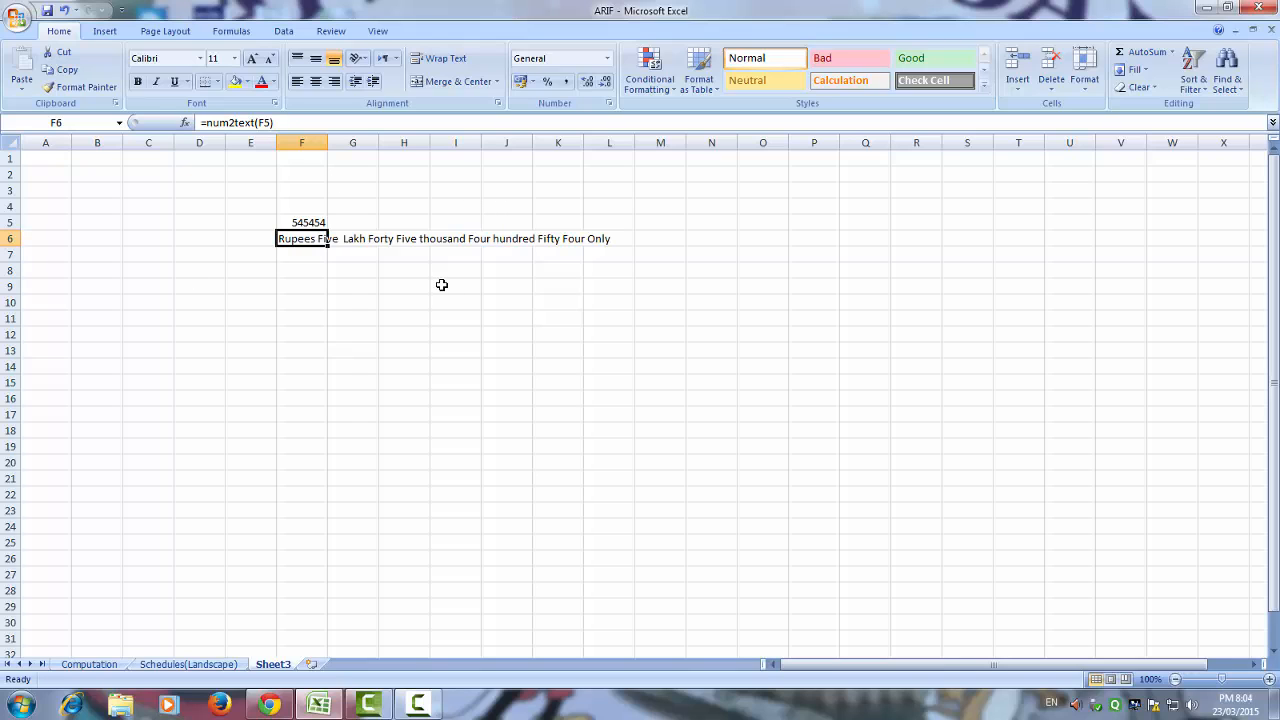